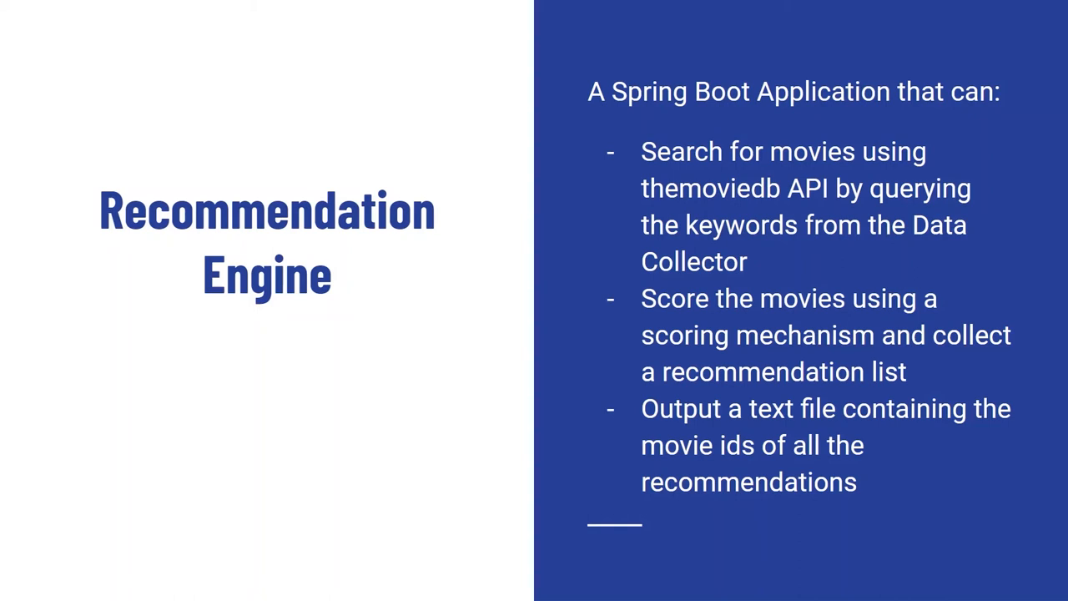
Advance from the Recommendation Engine overview to the Recommendation Engine Process title slide
{"action": "key", "text": "Right"}
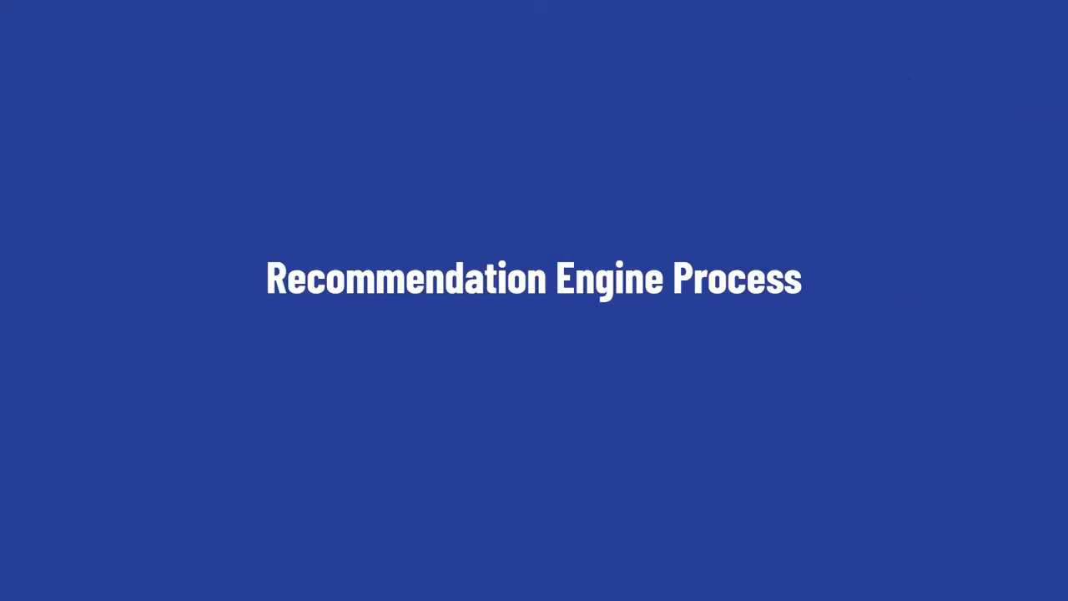